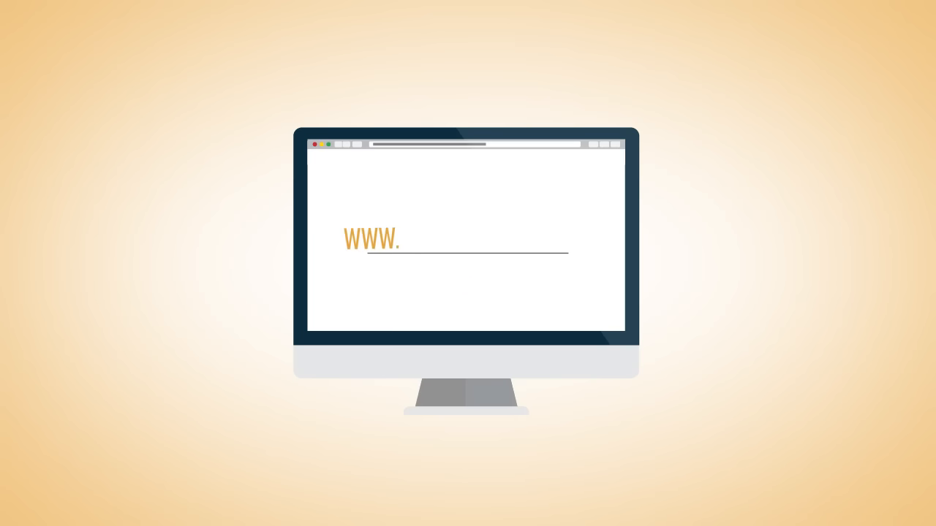
pyautogui.write('COINMARKETCAP.')
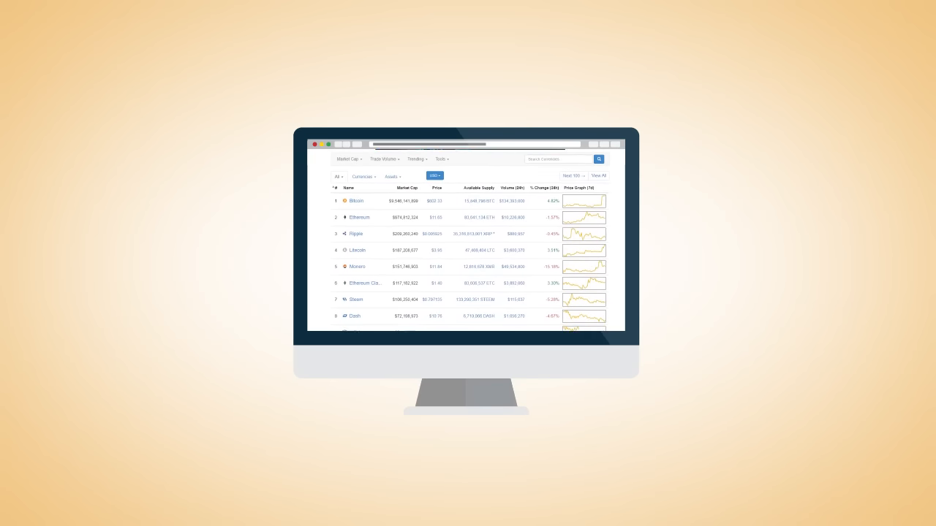
pyautogui.scroll(-3)
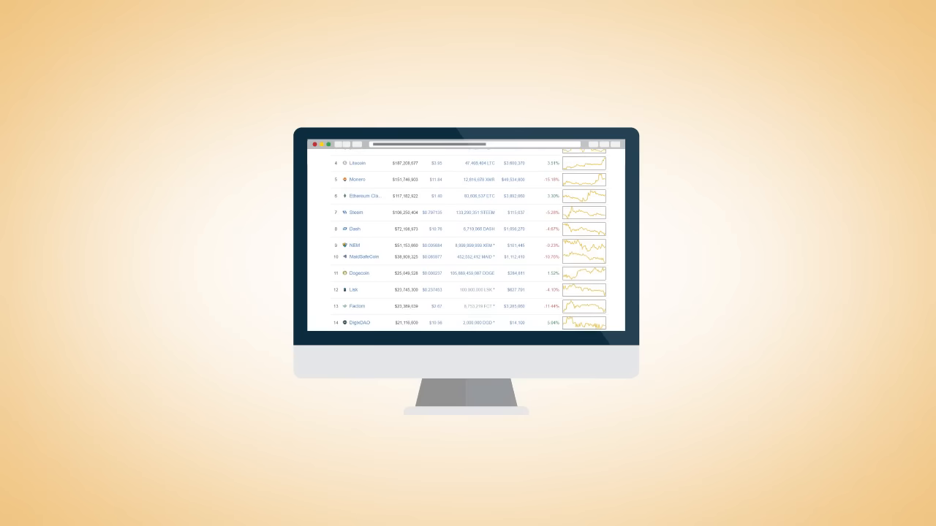